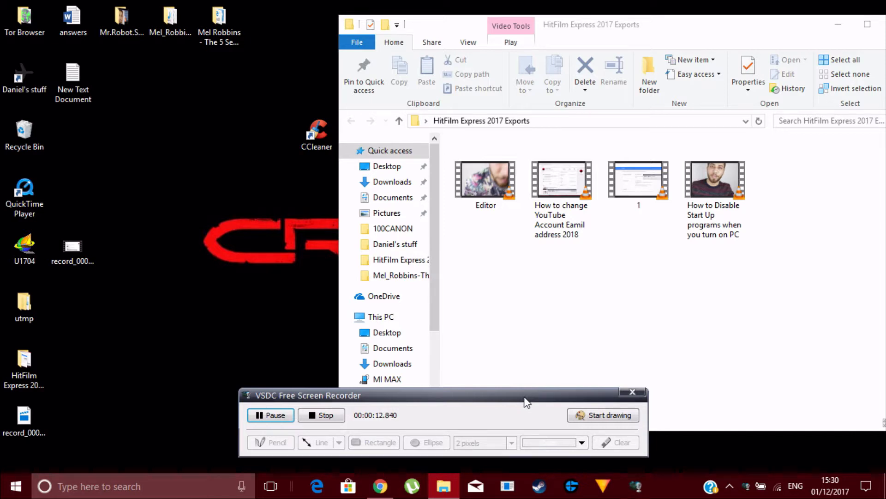
# Select the record_000 recording on the desktop, view its context menu, then dismiss it
pyautogui.click(72, 245)
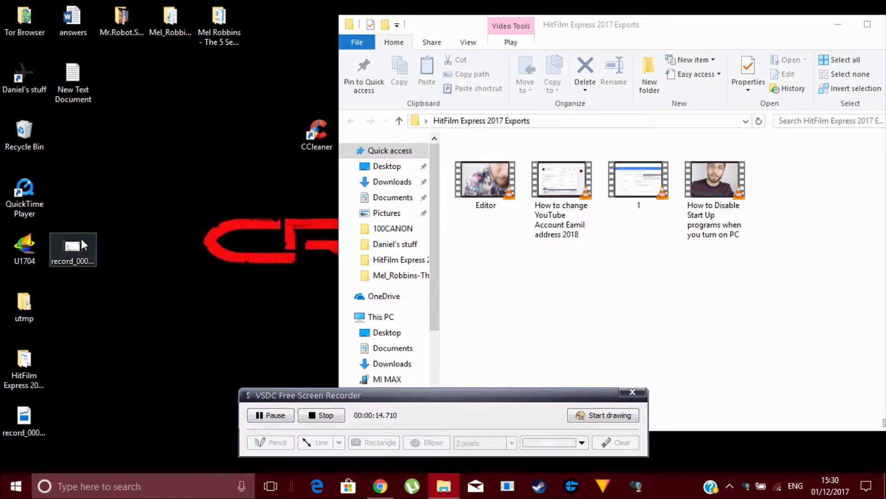
pyautogui.rightClick(72, 248)
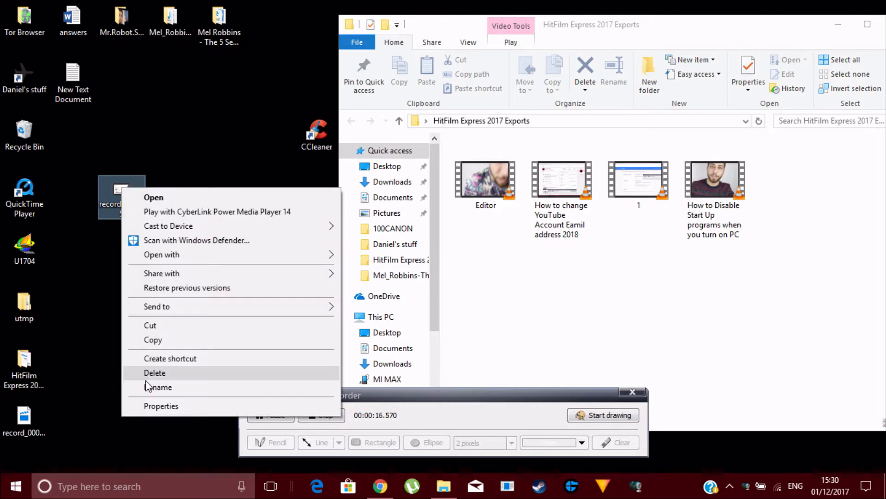
pyautogui.click(161, 405)
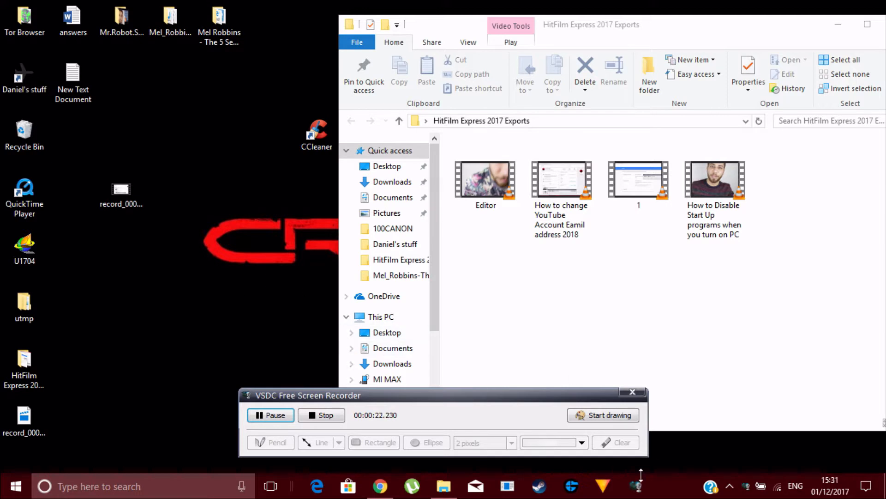
pyautogui.click(380, 486)
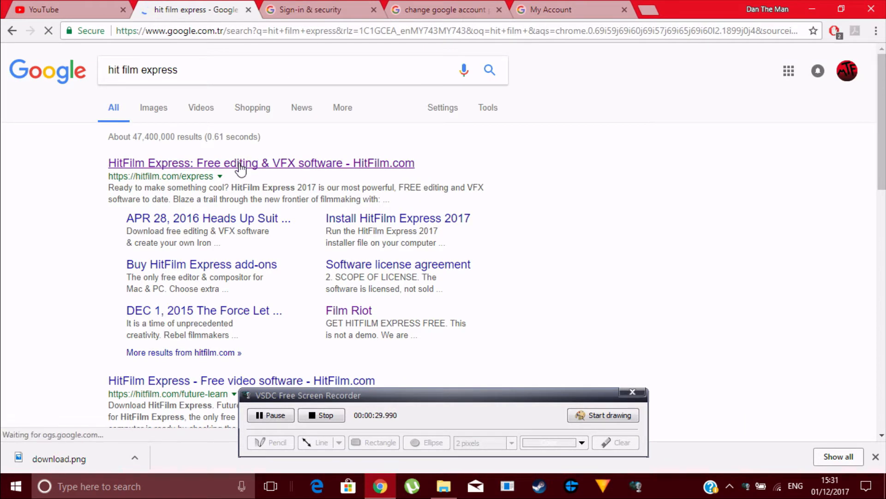
# Open the 'HitFilm Express: Free editing & VFX software' search result, then minimize Chrome
pyautogui.click(260, 163)
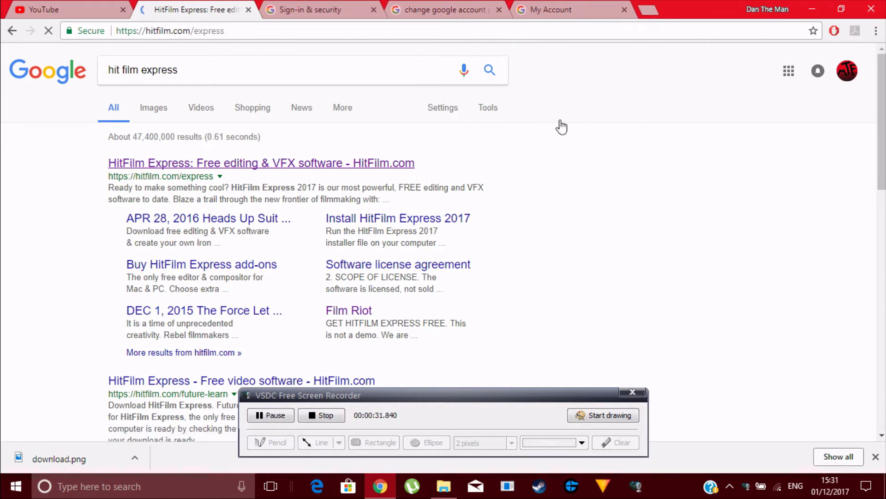
pyautogui.click(260, 163)
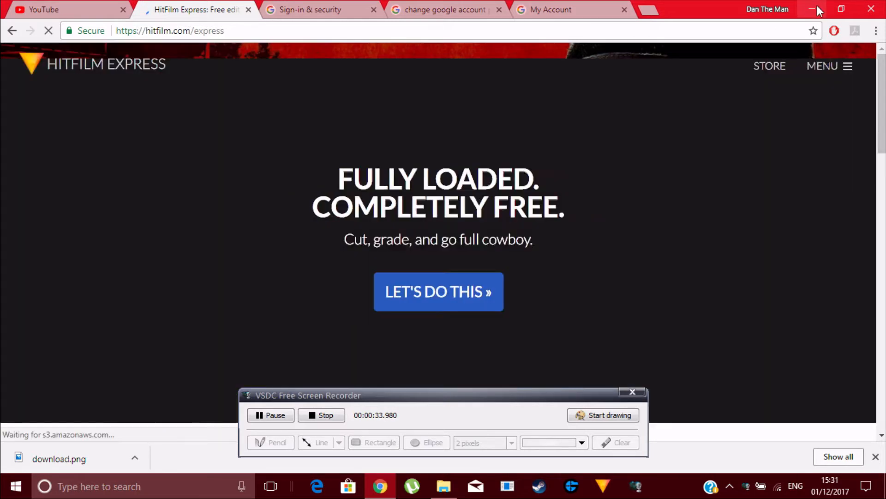
pyautogui.scroll(-3)
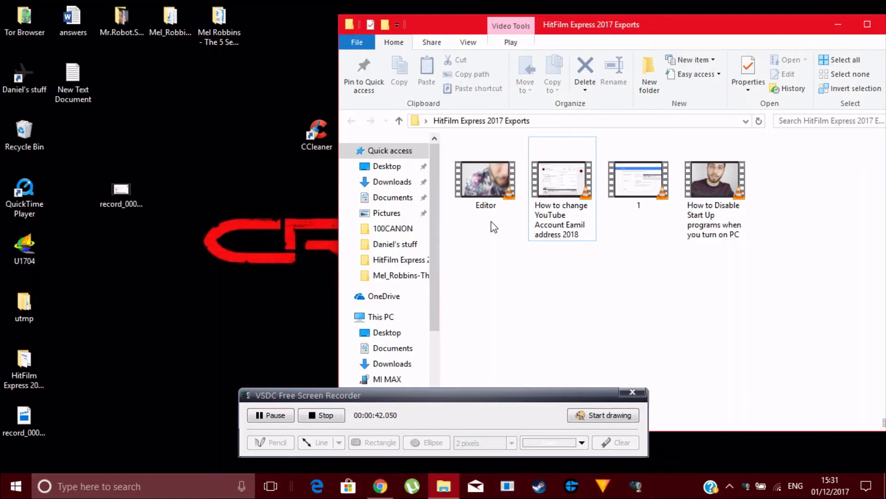
pyautogui.moveTo(254, 206)
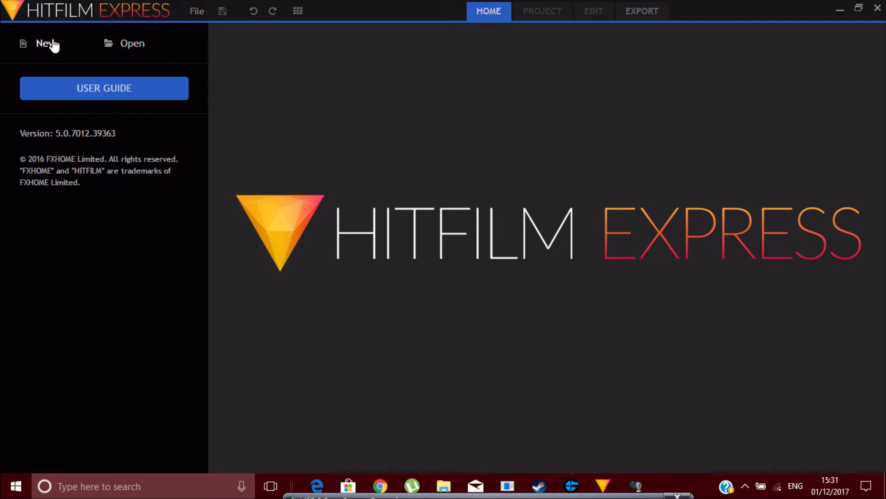
# Create a new project from the 720p HD @ 23.976 fps template and start editing
pyautogui.click(48, 43)
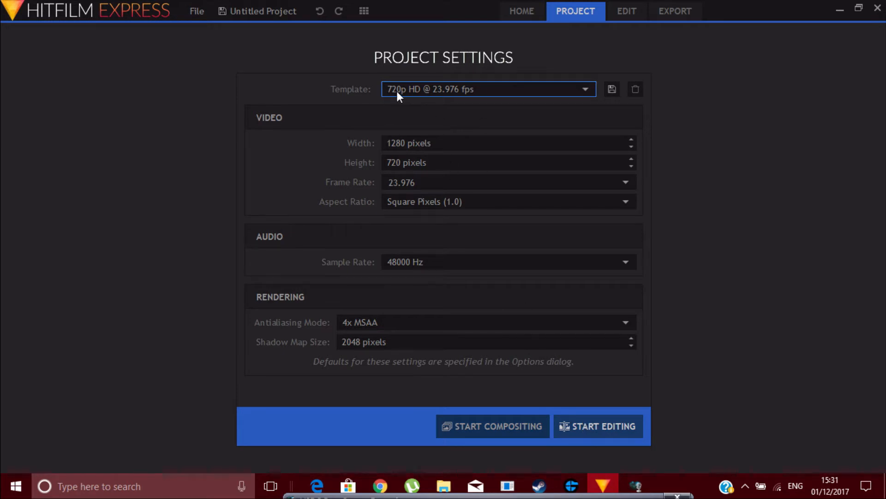
pyautogui.click(598, 425)
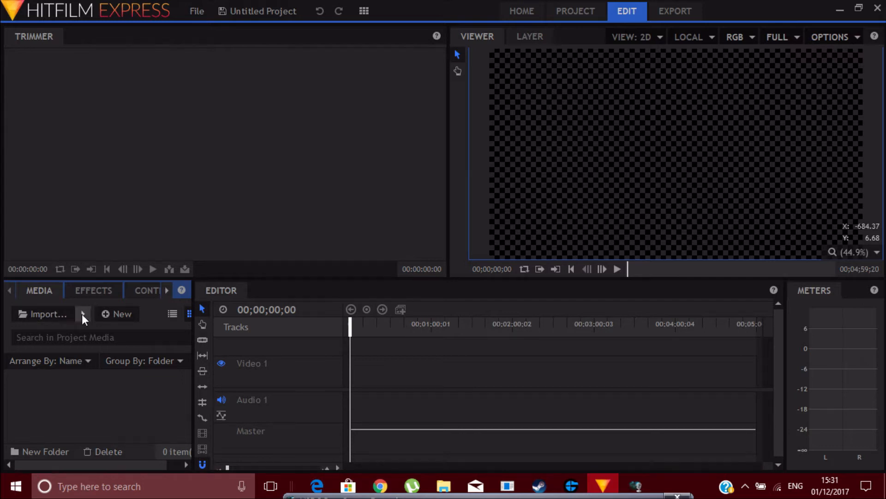
# Import record_000005.avi as media into the project's Media panel
pyautogui.click(82, 314)
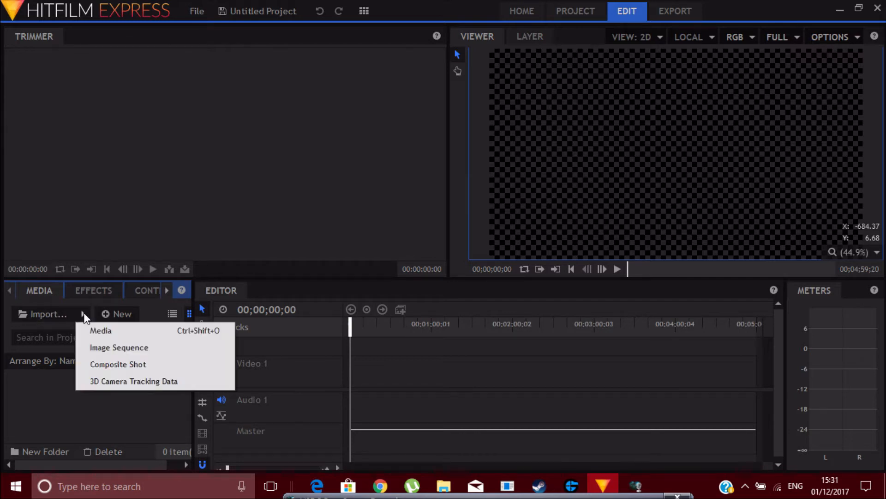
pyautogui.click(100, 330)
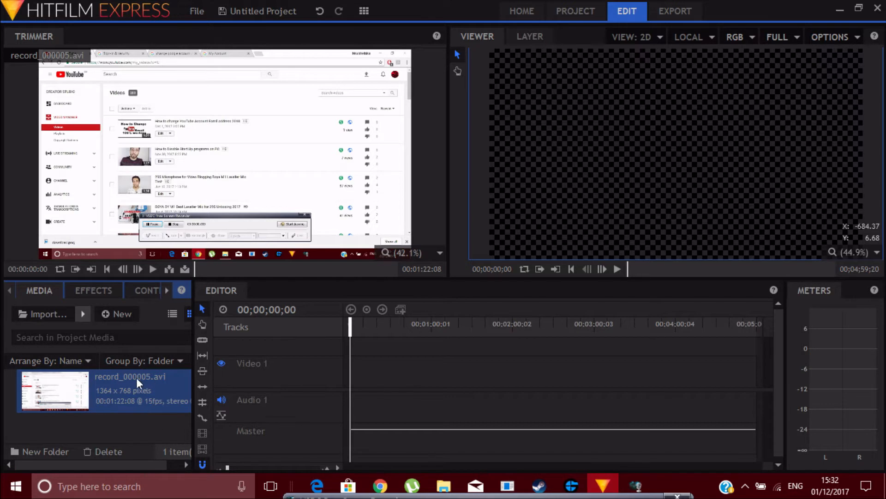
# Place record_000005.avi on the Video 1 track and play it in the Viewer
pyautogui.moveTo(54, 390); pyautogui.dragTo(406, 371)
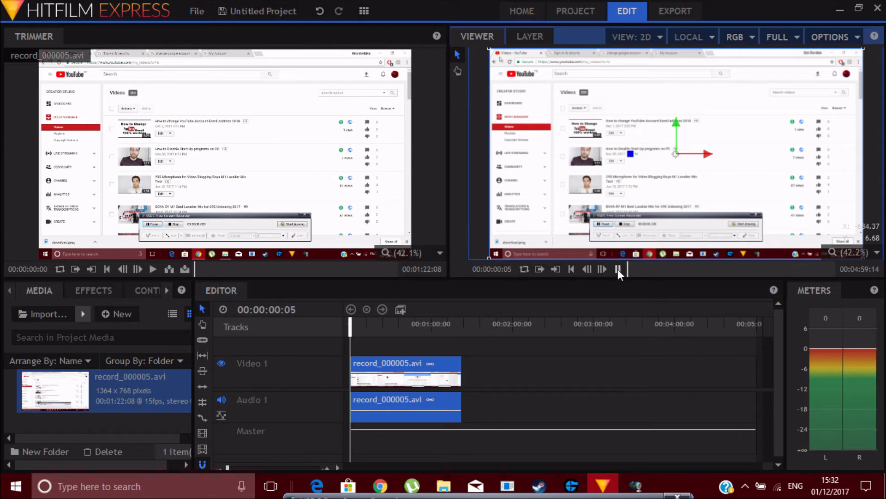
pyautogui.click(617, 268)
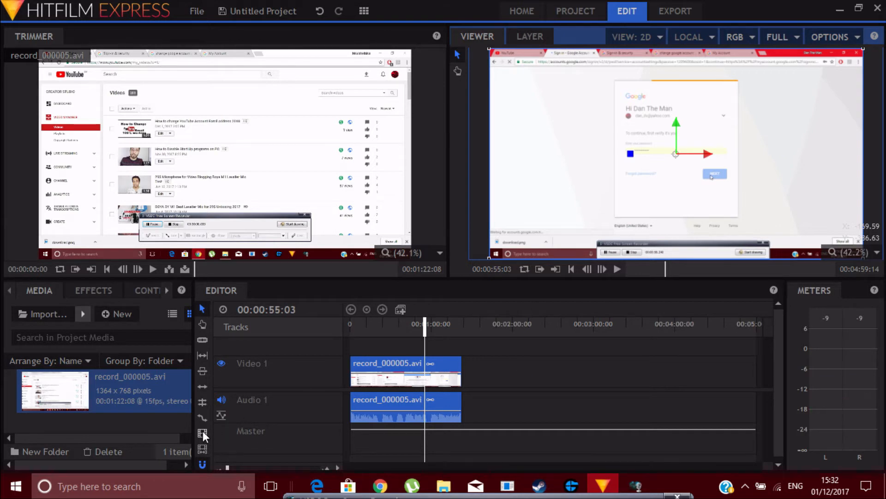
pyautogui.moveTo(202, 435)
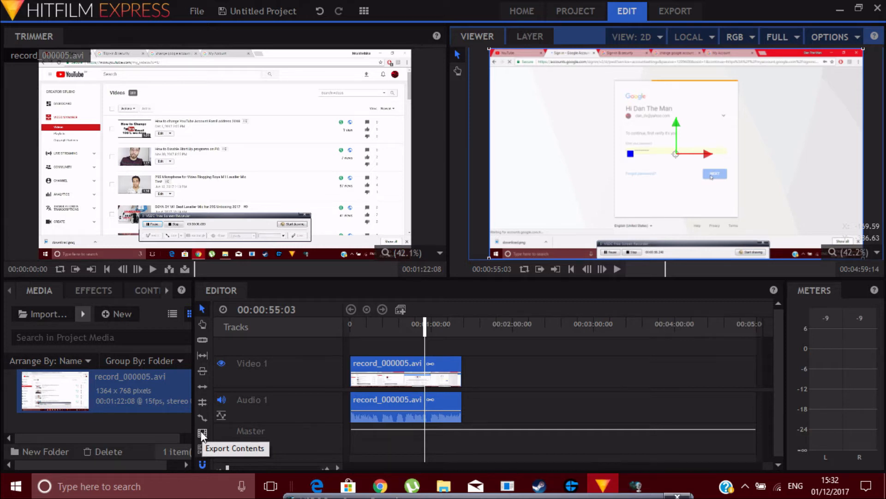
# Queue the editor timeline for export using Export Contents
pyautogui.click(202, 436)
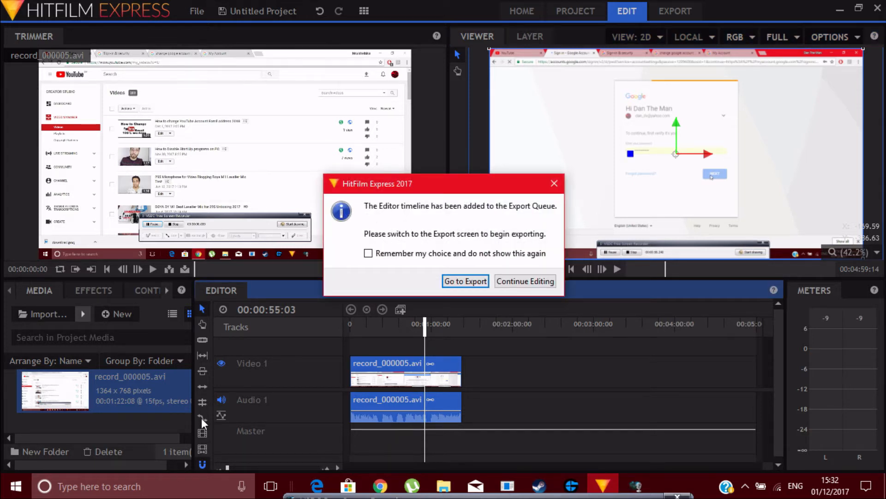
pyautogui.moveTo(340, 355)
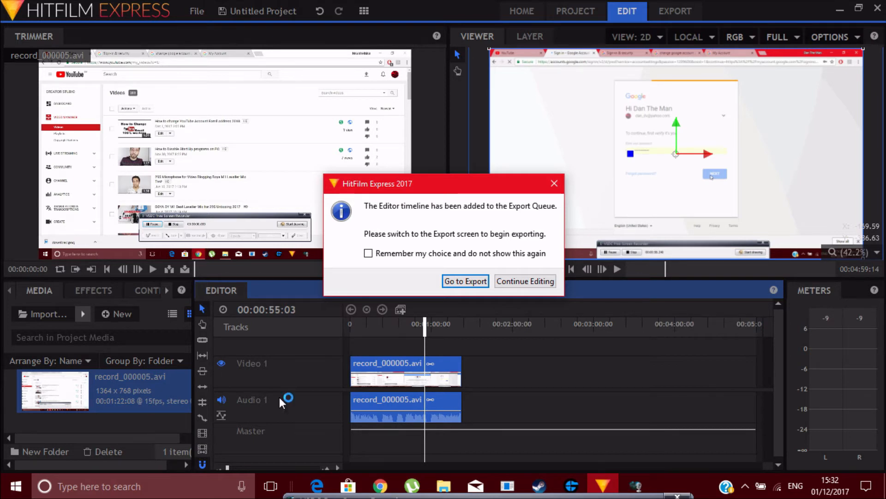
# Export the queued timeline using the Facebook 720p HD preset
pyautogui.click(465, 281)
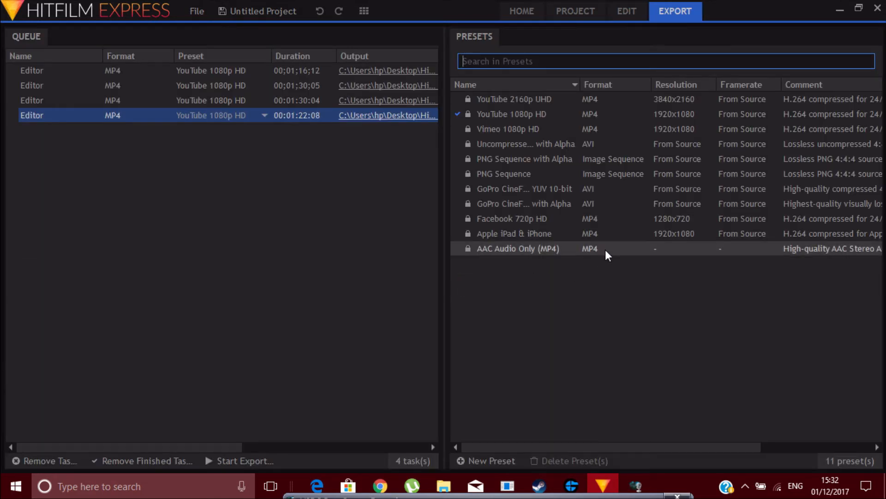
pyautogui.moveTo(607, 220)
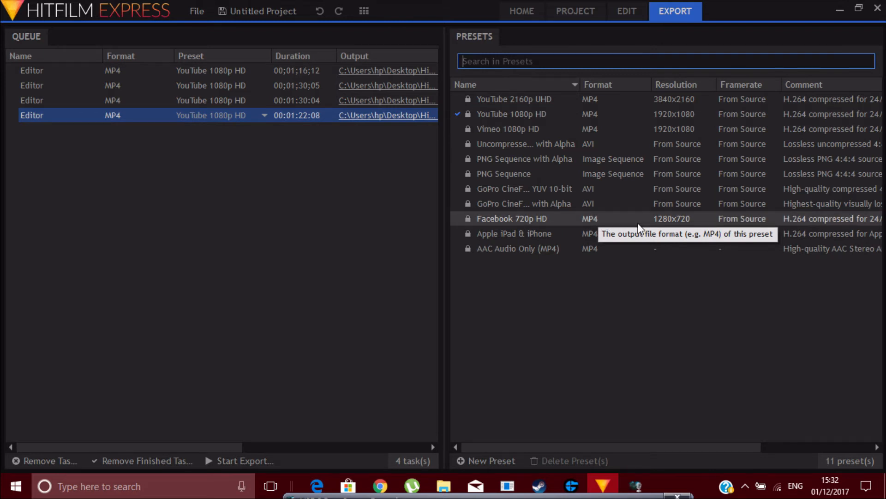
pyautogui.click(512, 219)
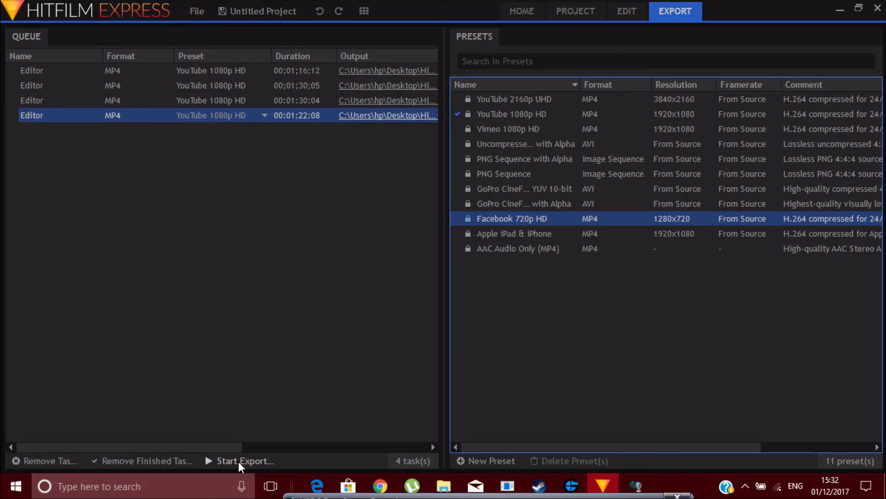
pyautogui.click(244, 461)
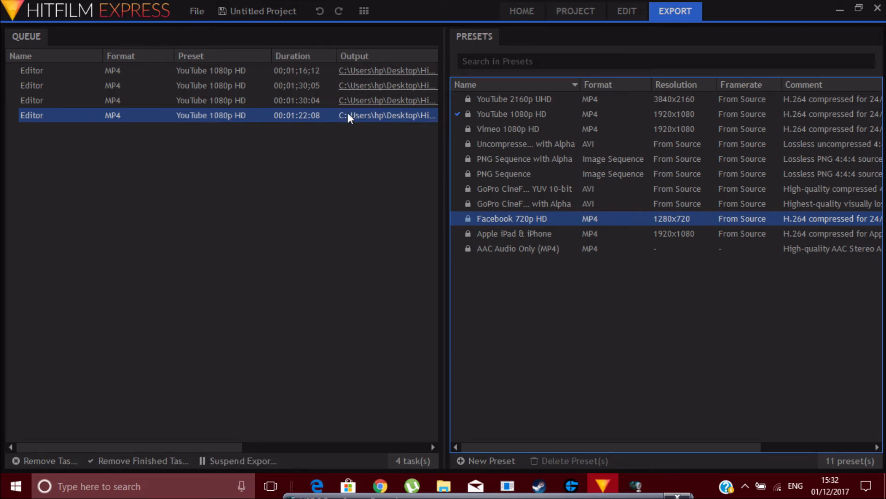
pyautogui.moveTo(393, 128)
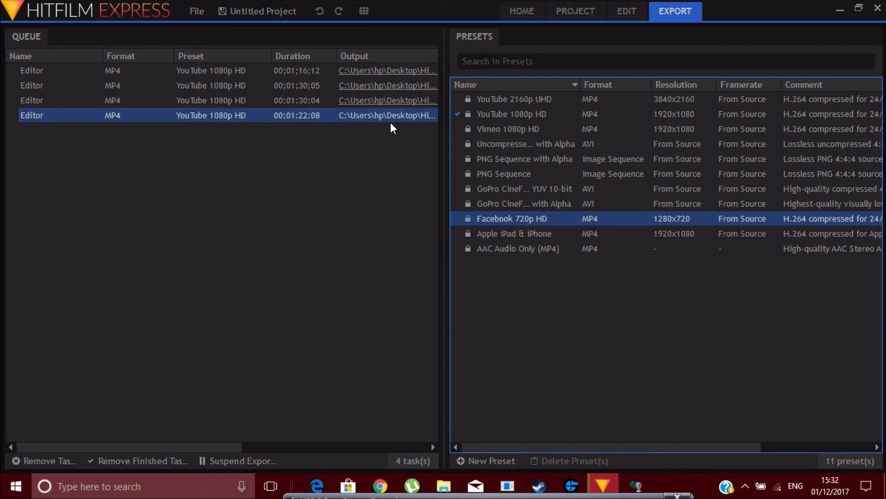
pyautogui.moveTo(426, 133)
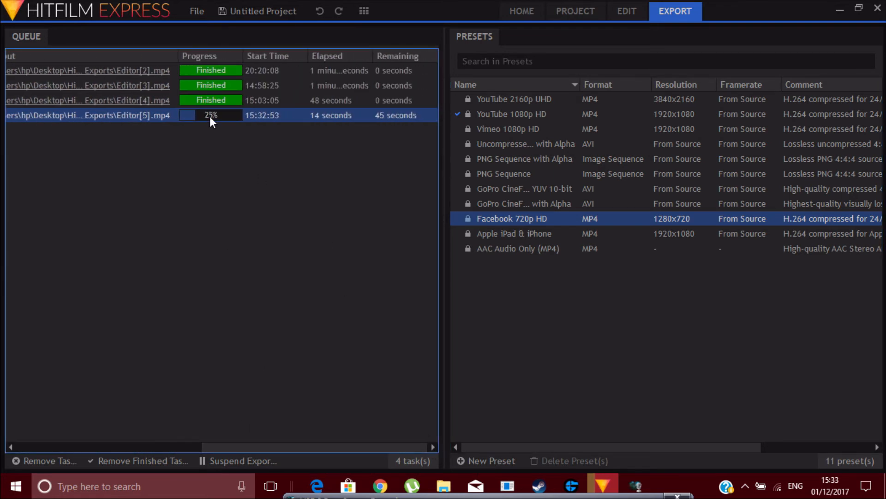
pyautogui.moveTo(341, 187)
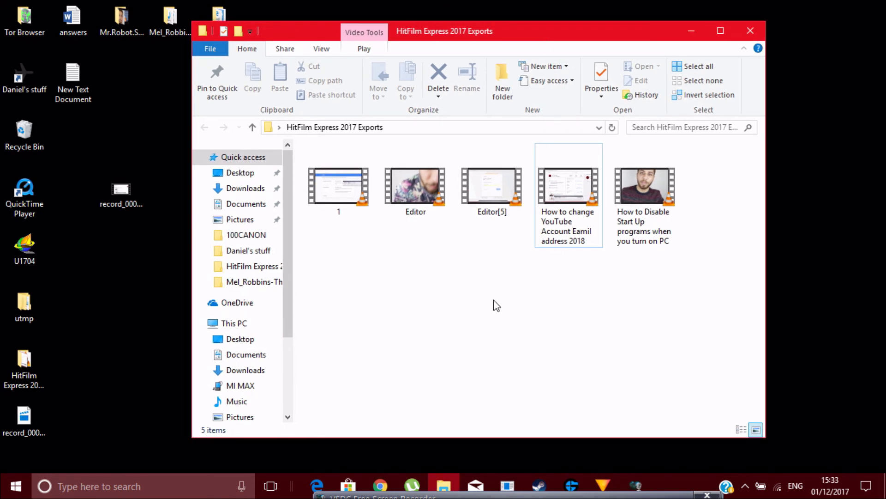
# Check Editor[5]'s properties to confirm a 23.1 MB MP4, then close them
pyautogui.rightClick(491, 184)
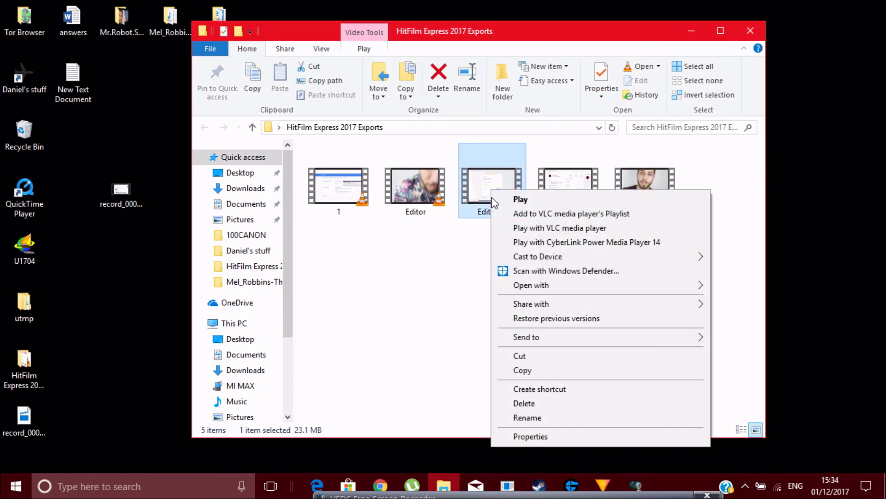
pyautogui.click(531, 436)
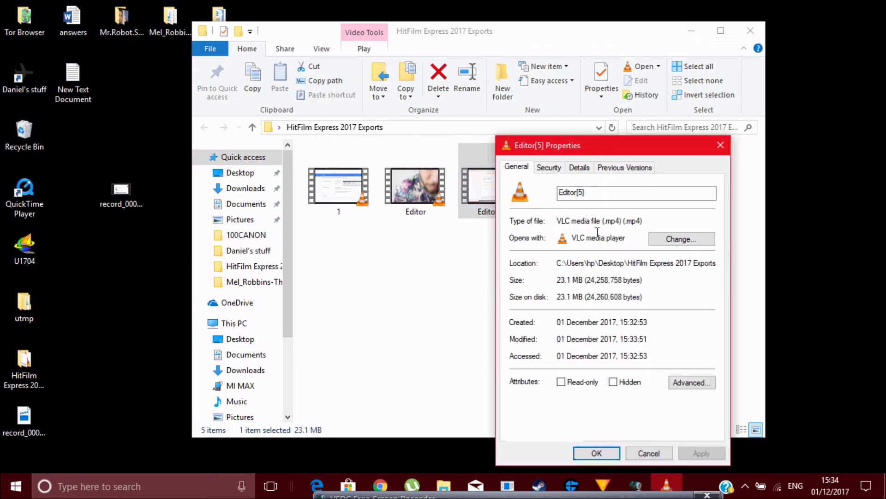
pyautogui.moveTo(724, 154)
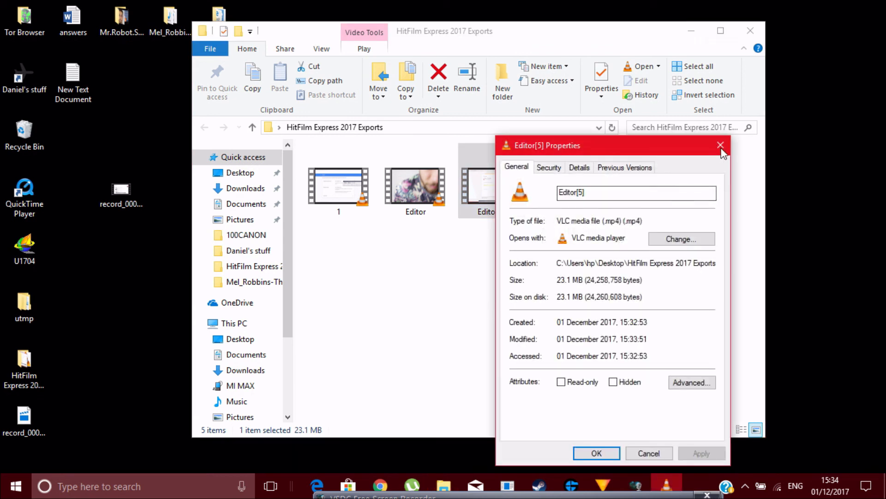
pyautogui.click(720, 145)
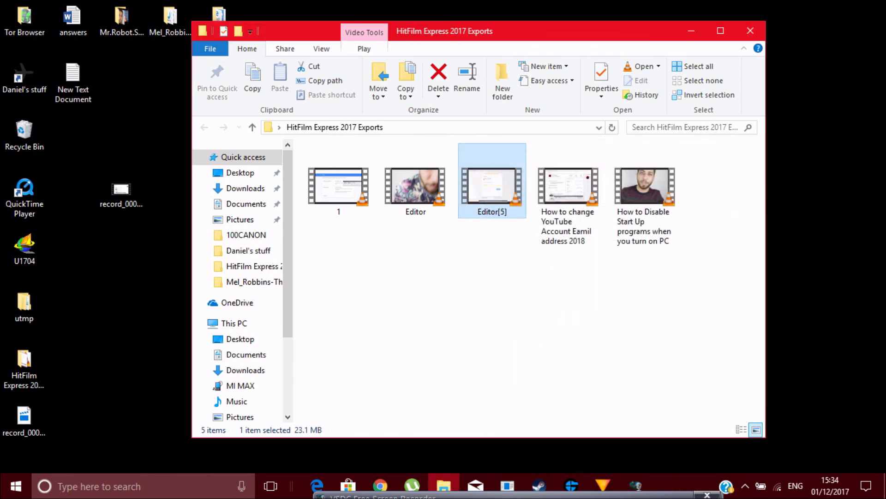